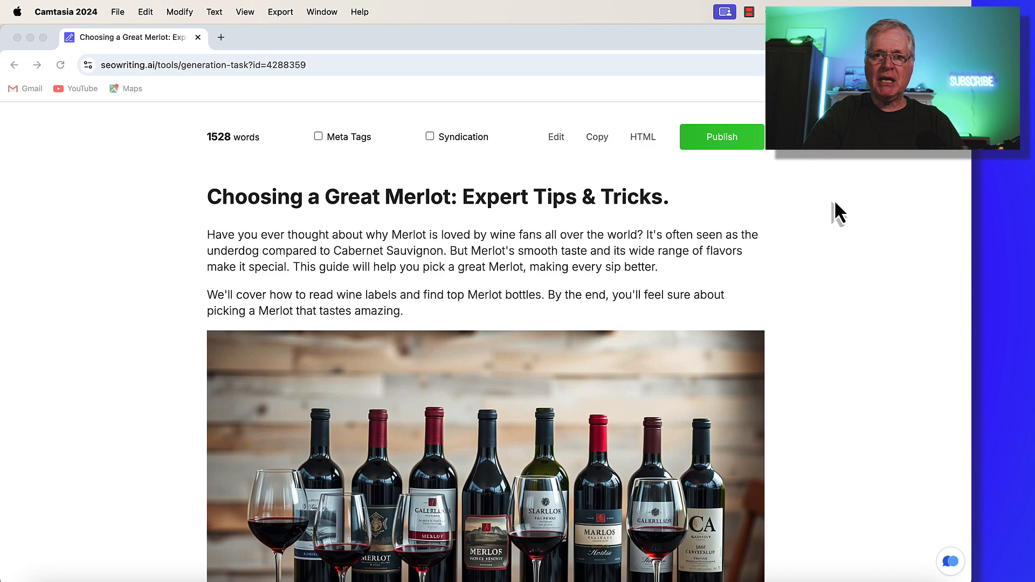
mouse_move(428, 151)
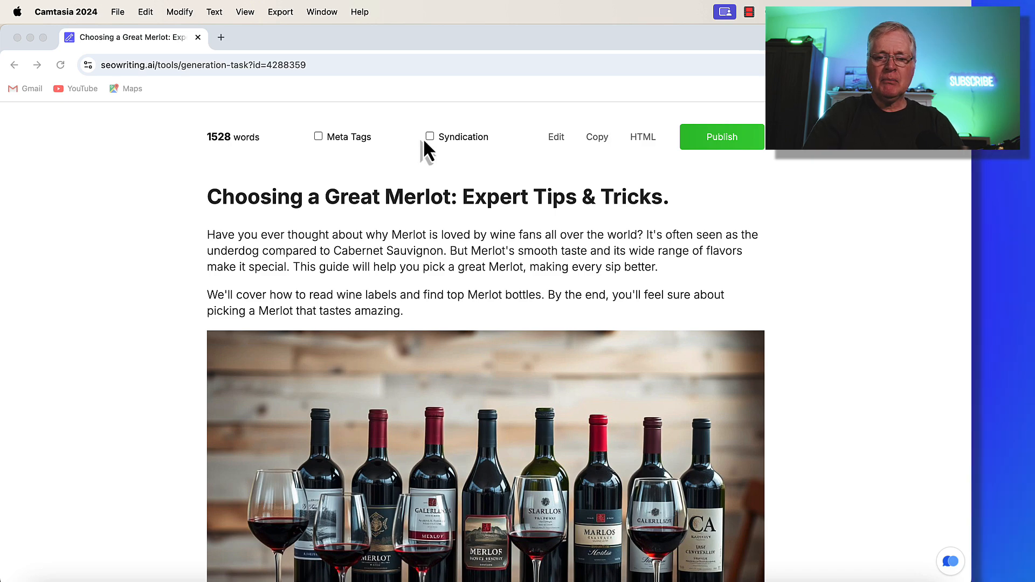
mouse_move(433, 148)
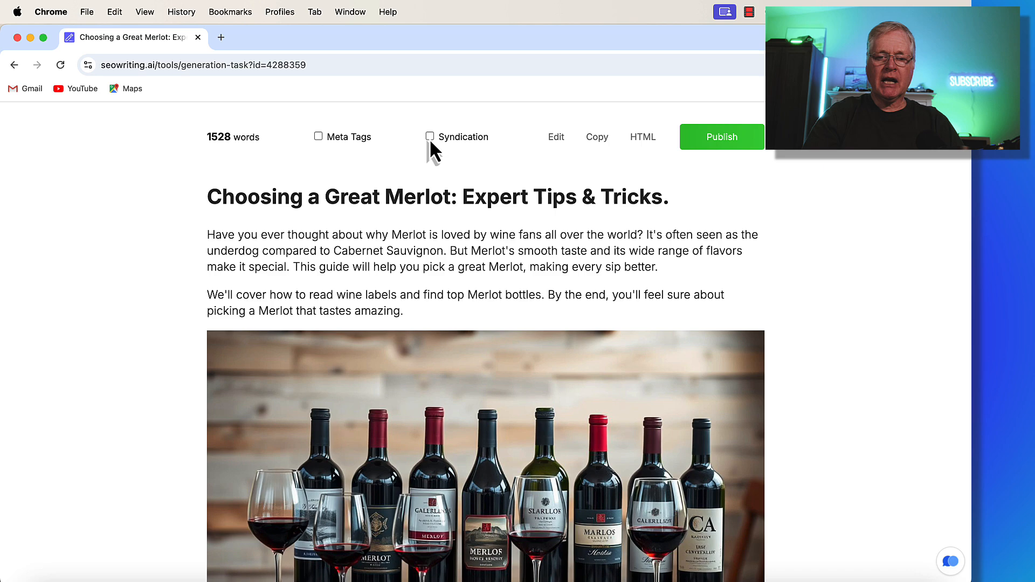
Enable Syndication and review the generated Twitter thread and LinkedIn post drafts for the Merlot article
left_click(430, 137)
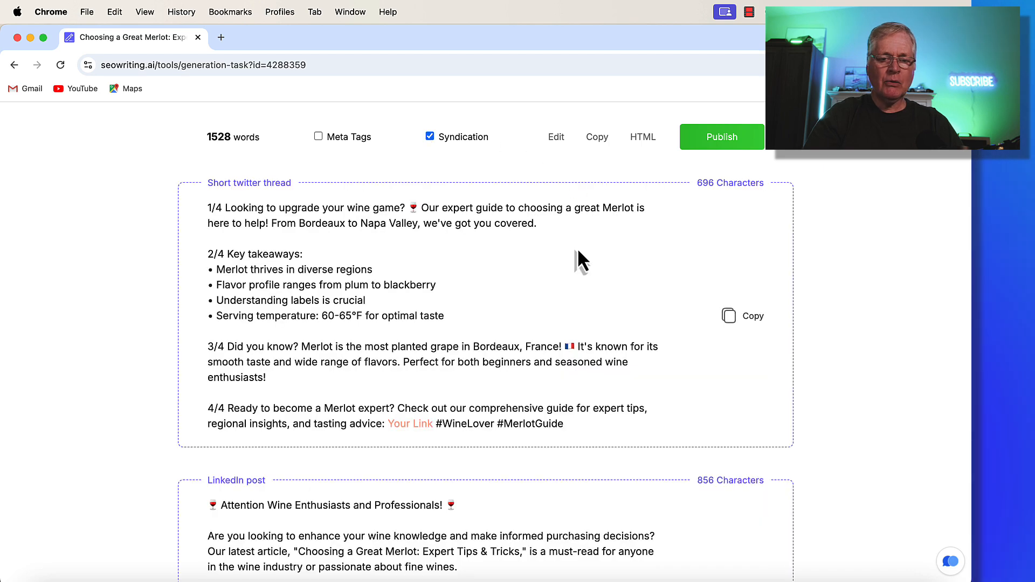
scroll("up", 3)
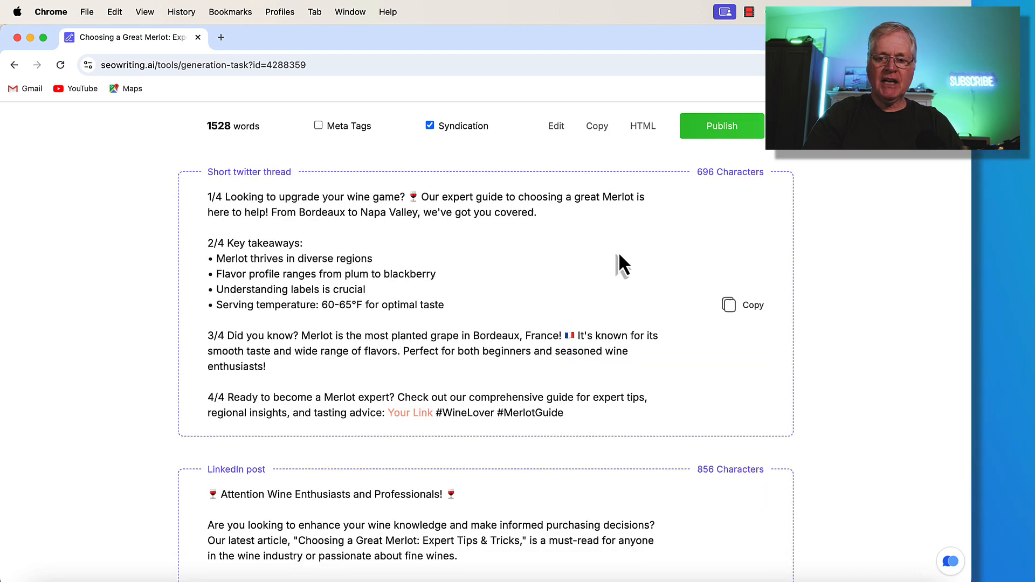
scroll("down", 3)
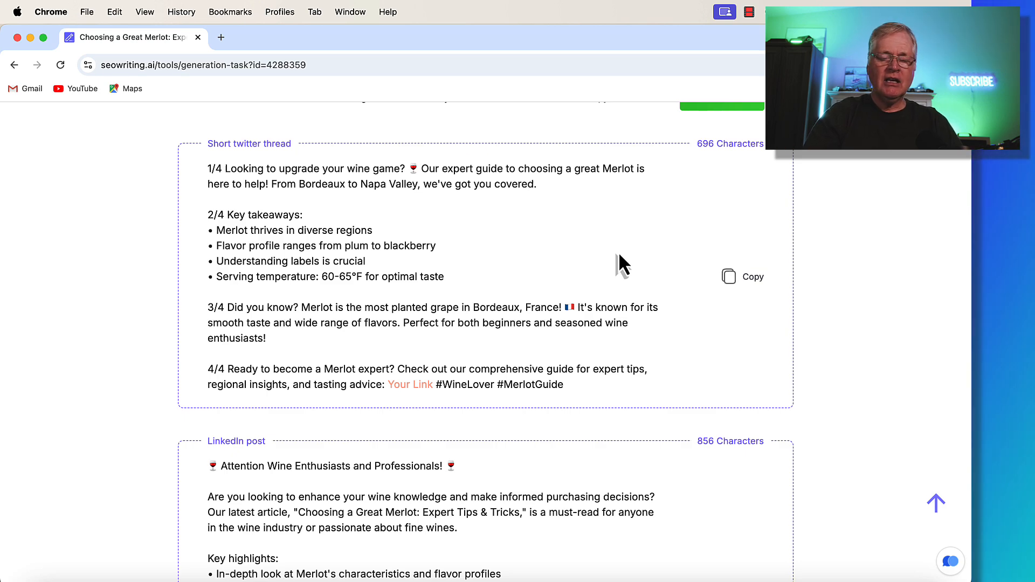
scroll("down", 3)
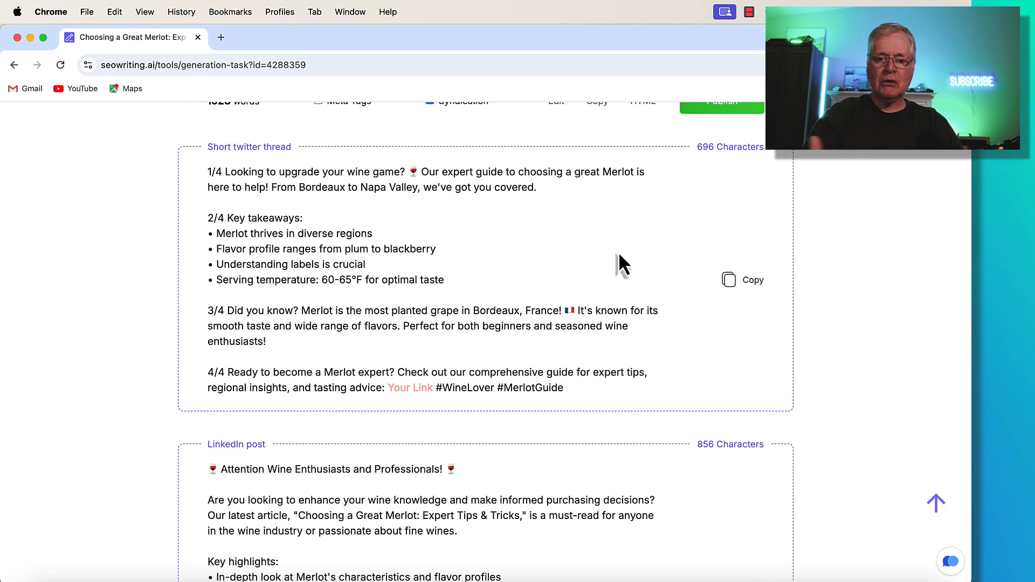
scroll("up", 3)
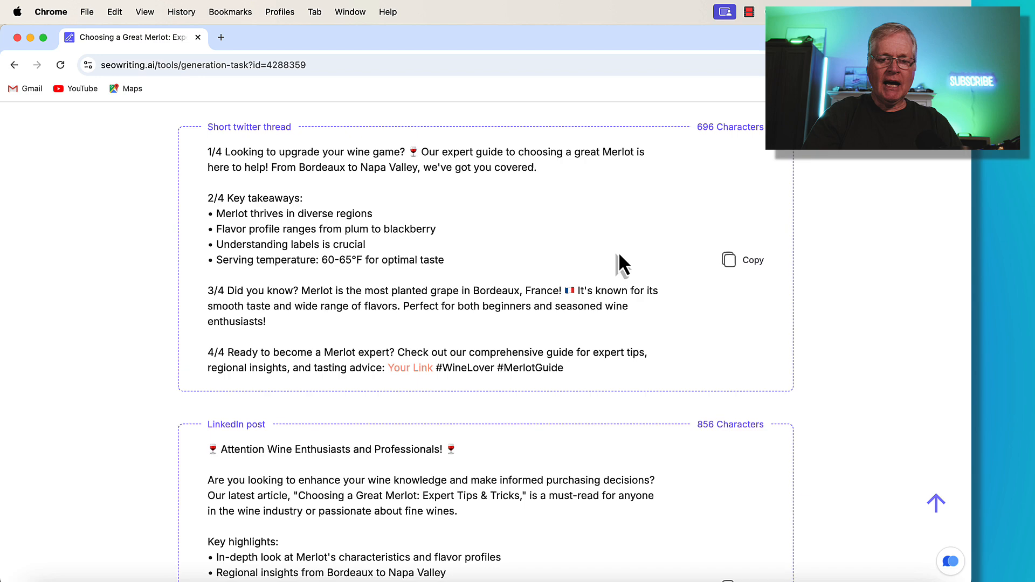
scroll("down", 3)
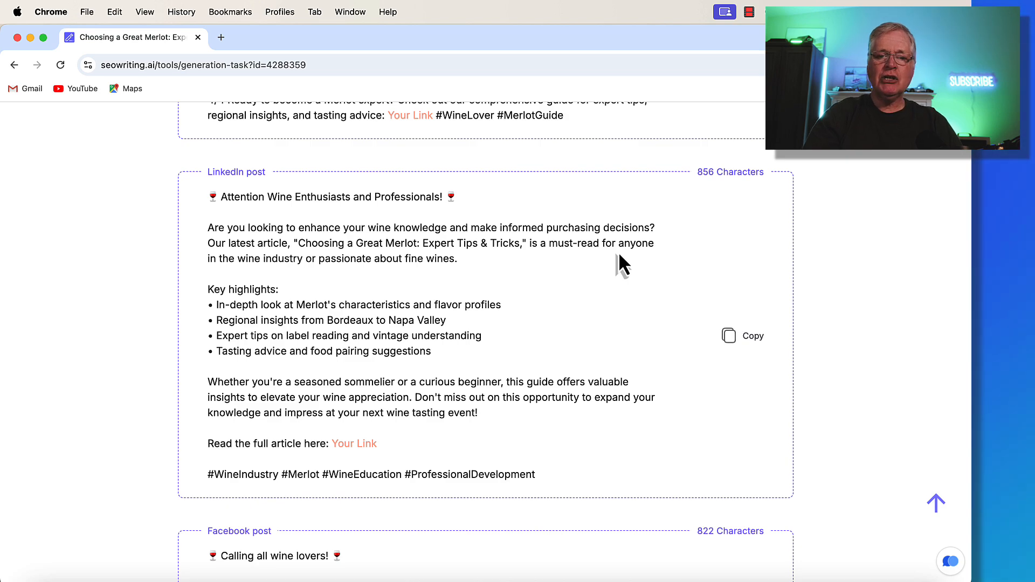
scroll("down", 3)
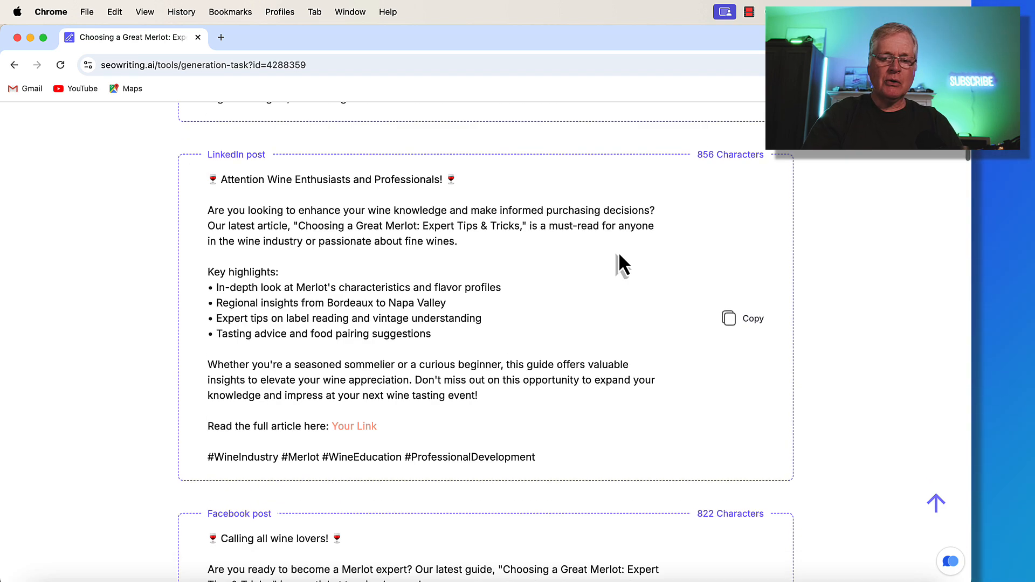
scroll("down", 3)
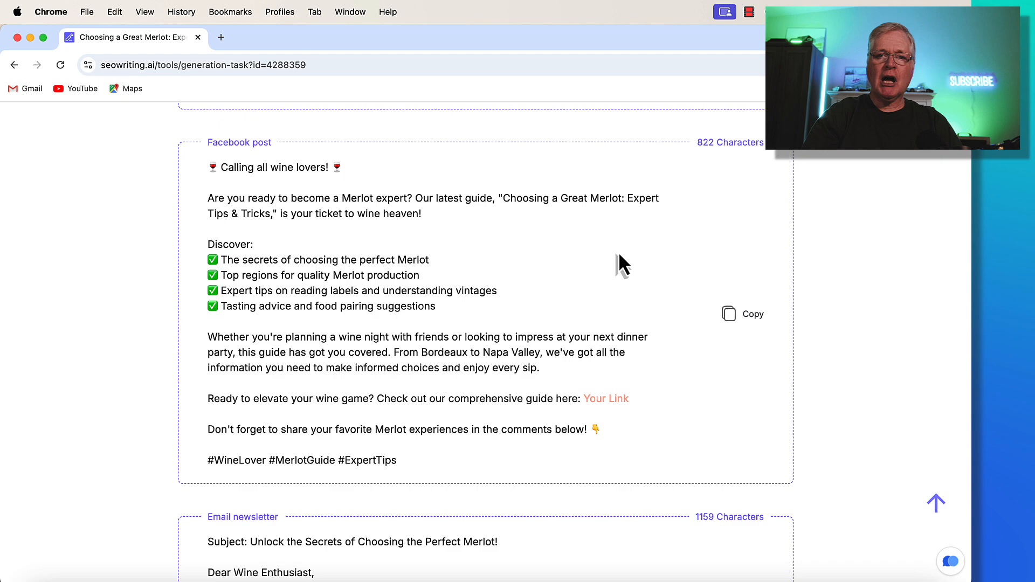
scroll("down", 3)
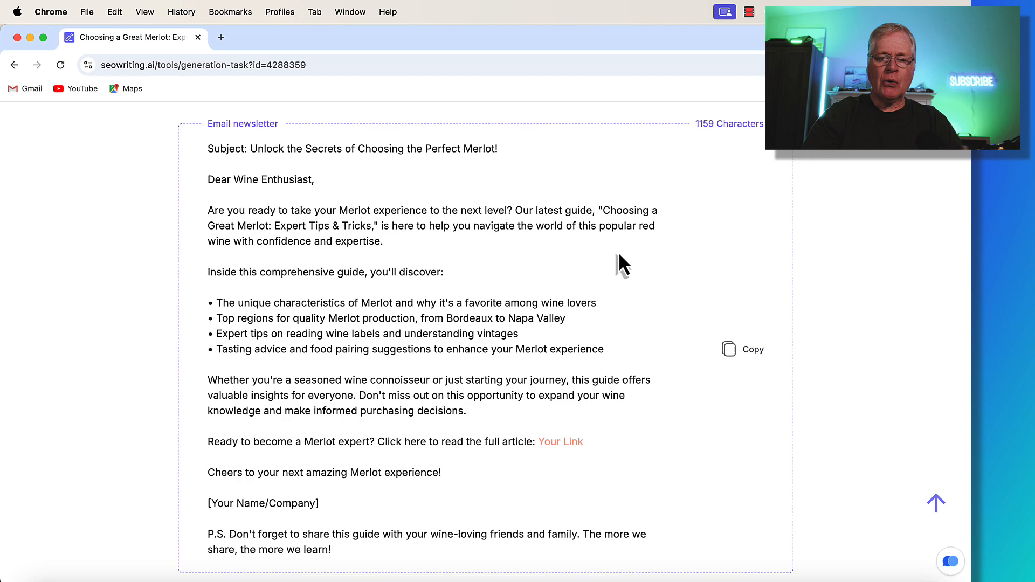
scroll("down", 3)
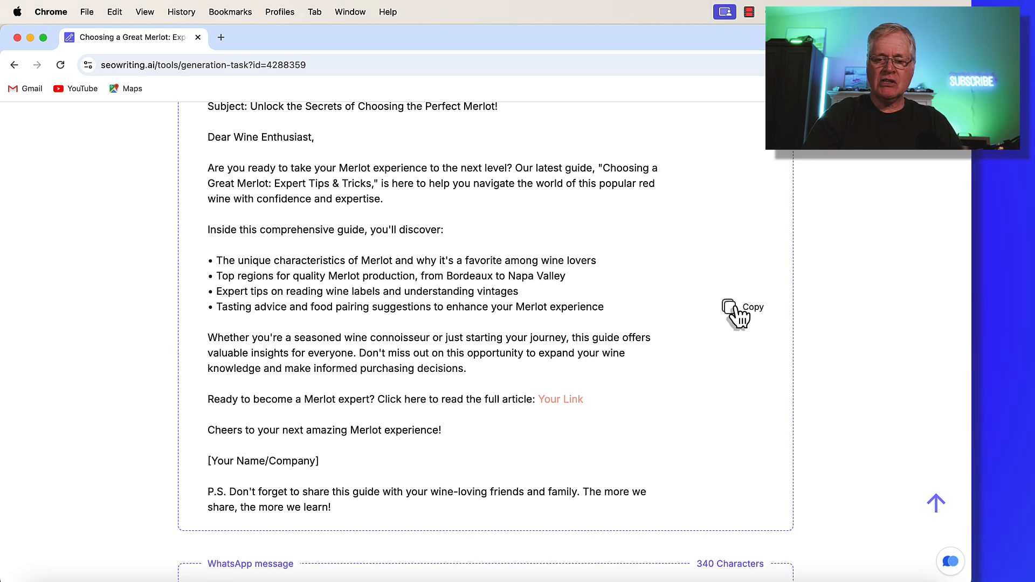
mouse_move(689, 364)
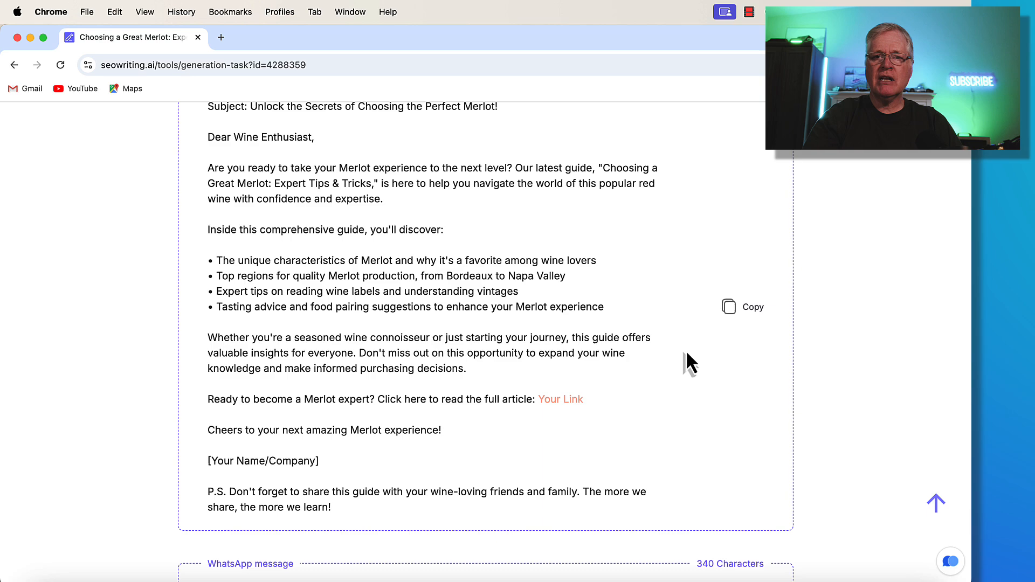
scroll("down", 3)
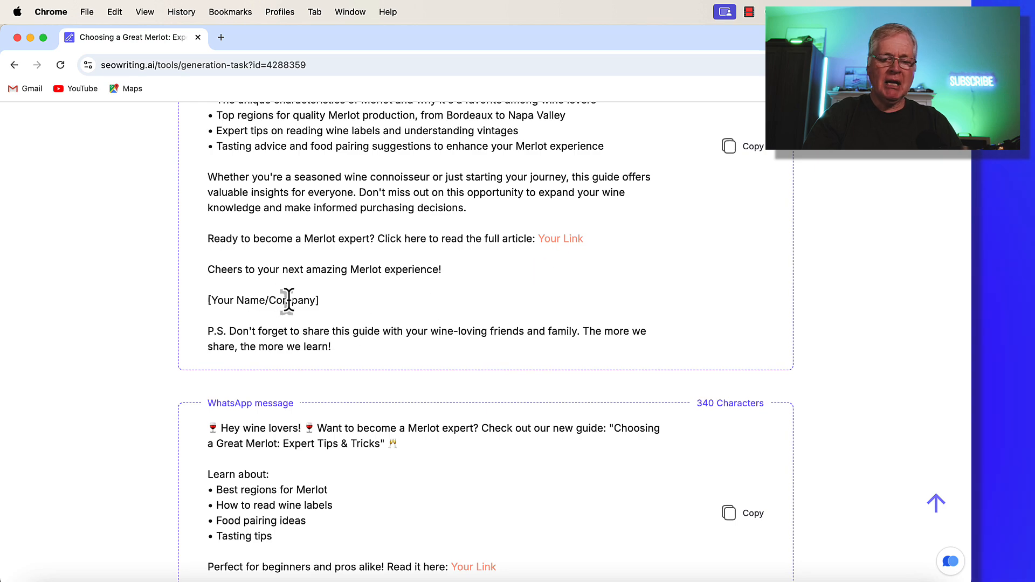
mouse_move(549, 319)
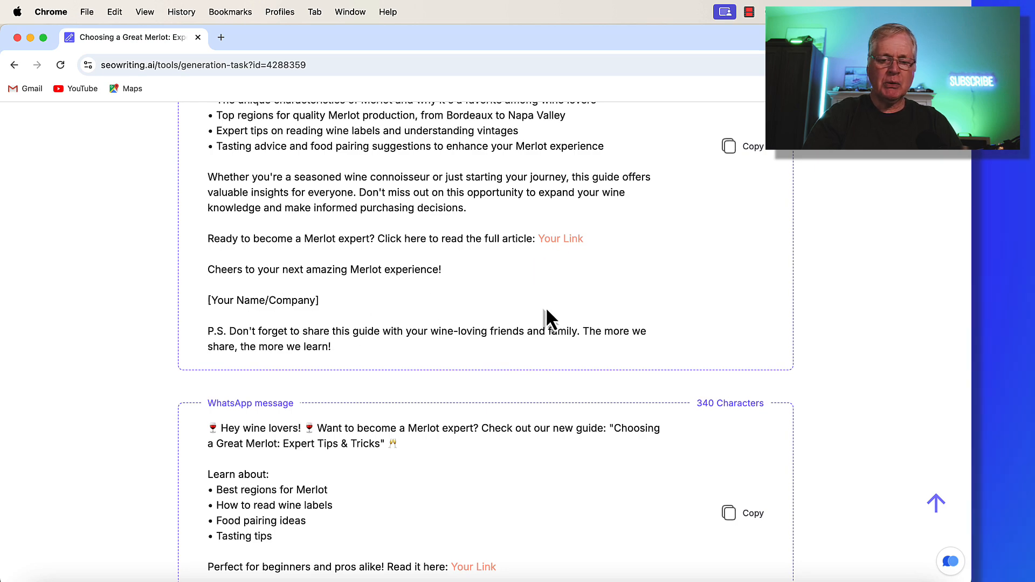
scroll("down", 3)
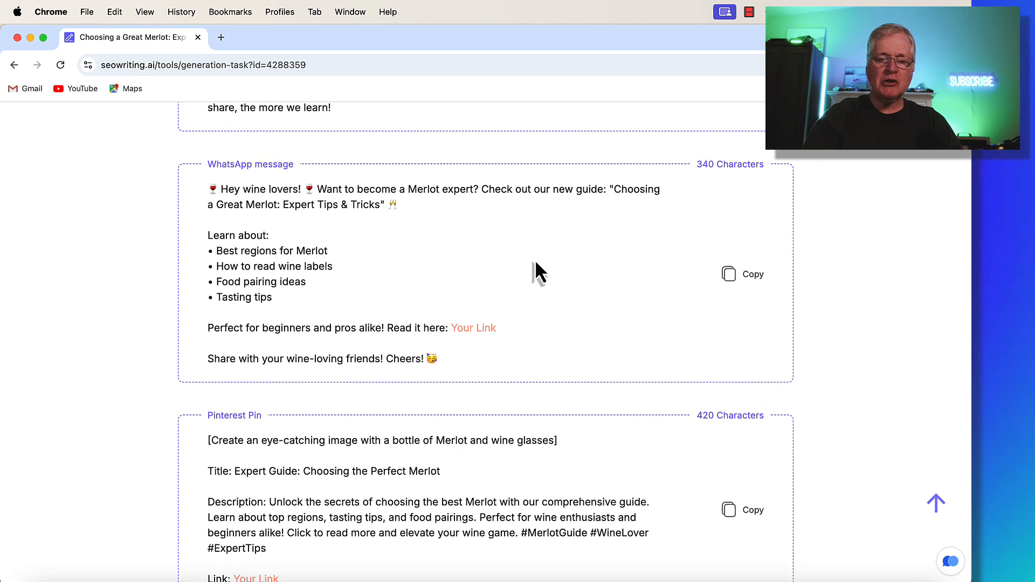
scroll("down", 3)
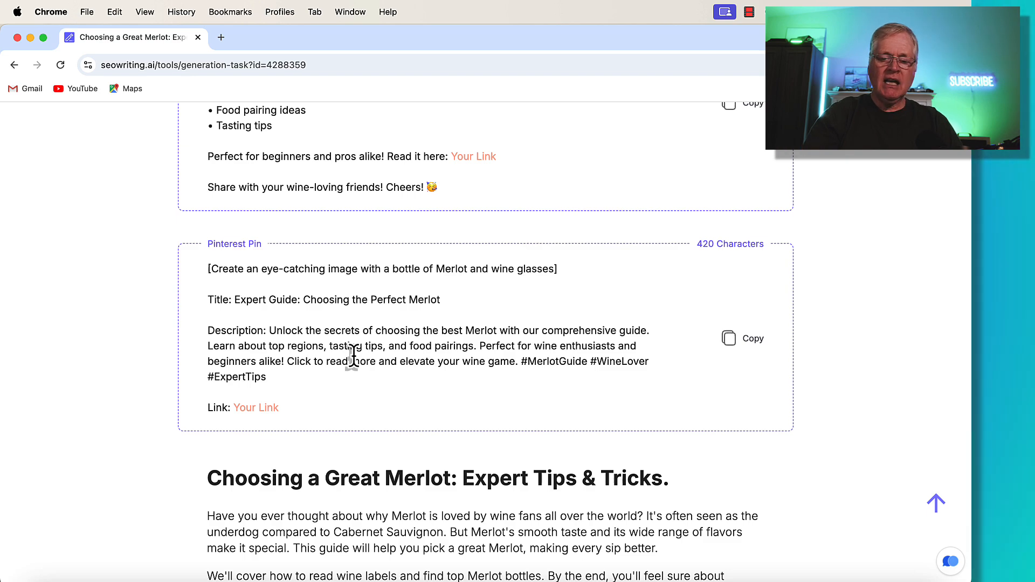
scroll("down", 3)
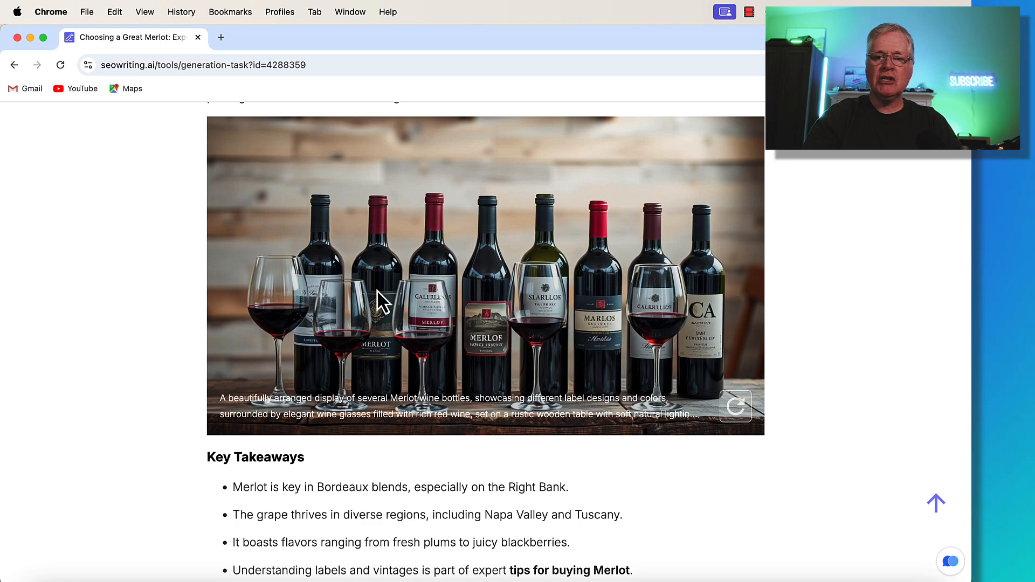
scroll("up", 3)
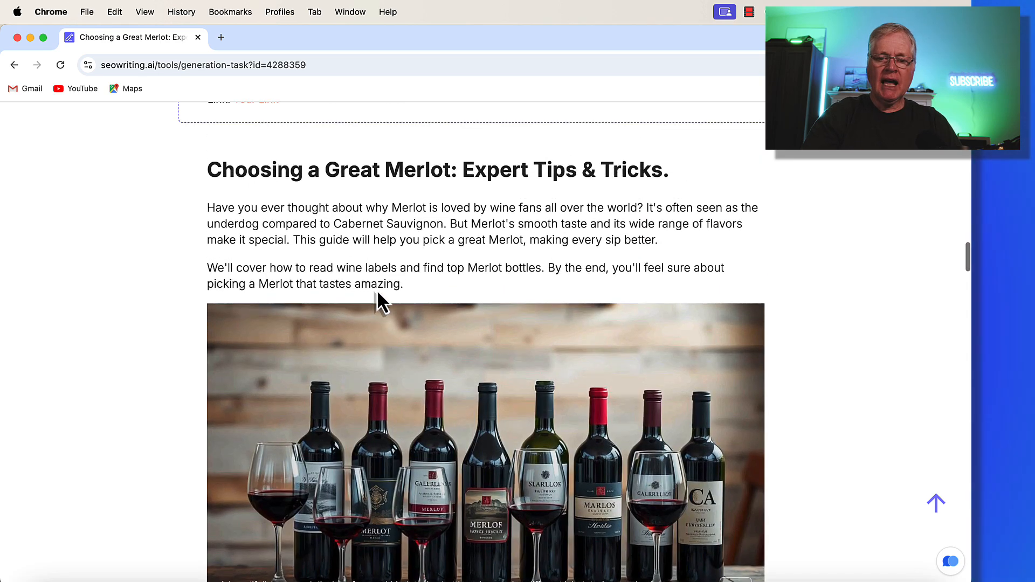
scroll("up", 3)
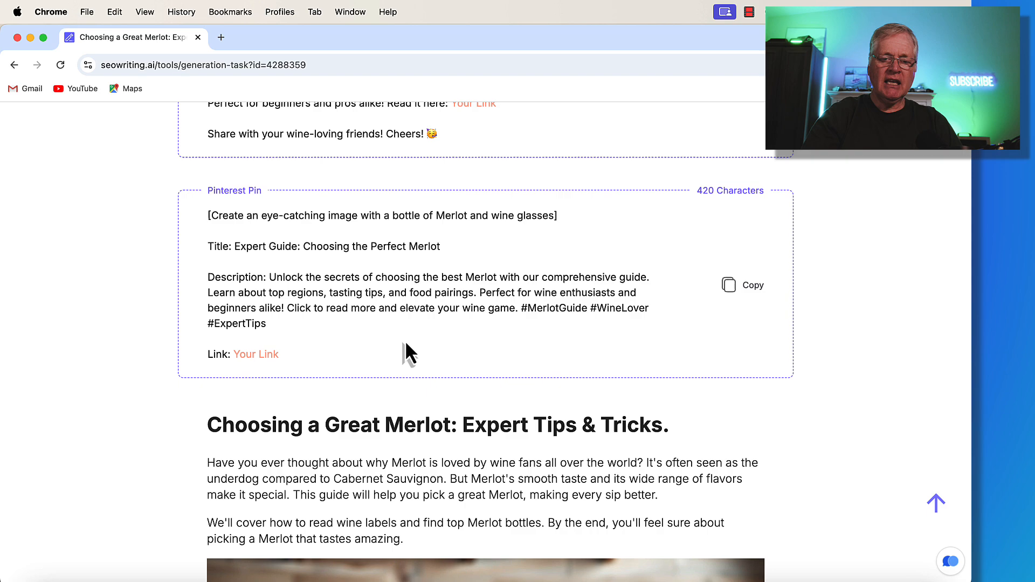
mouse_move(339, 368)
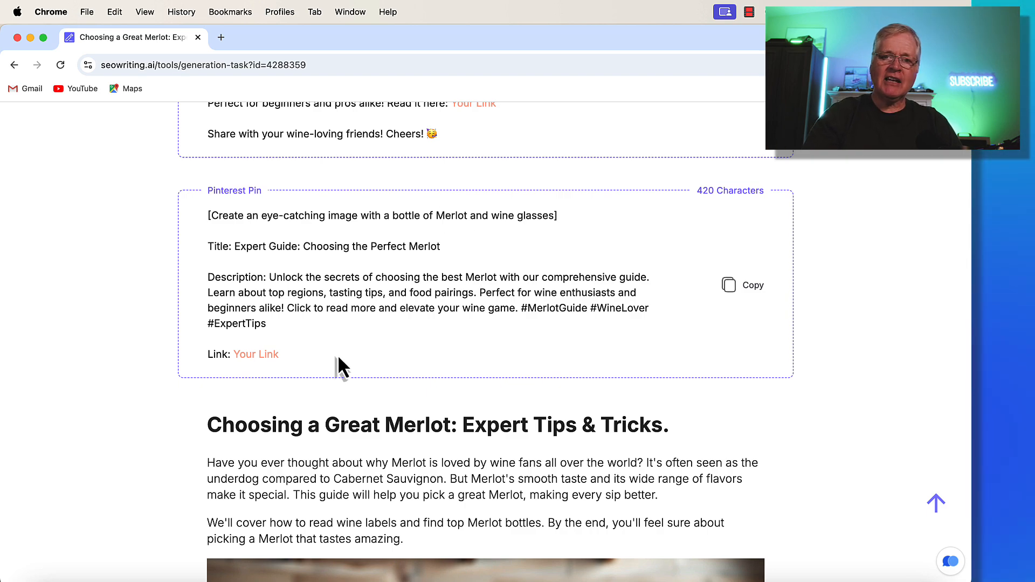
mouse_move(423, 273)
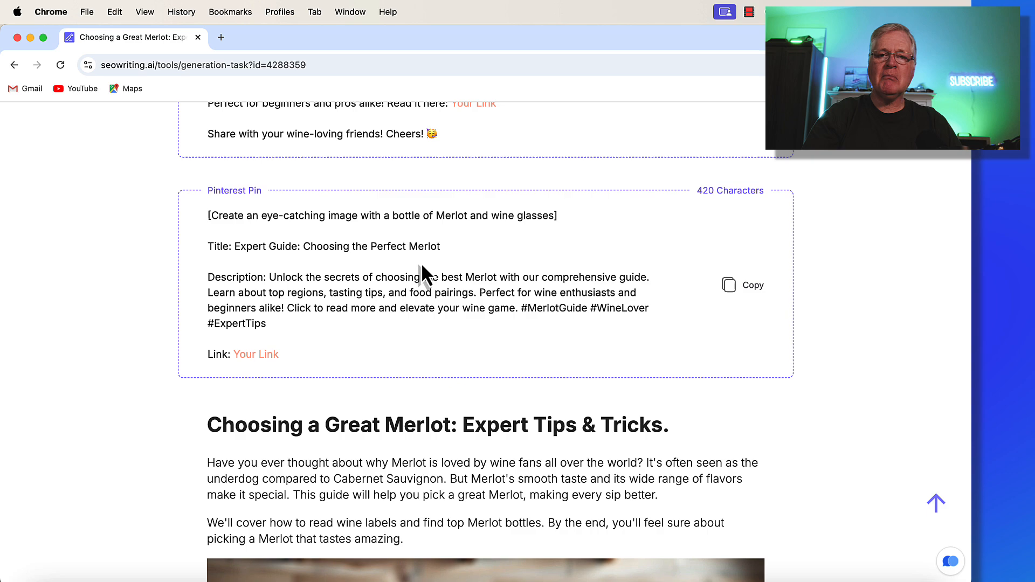
scroll("up", 3)
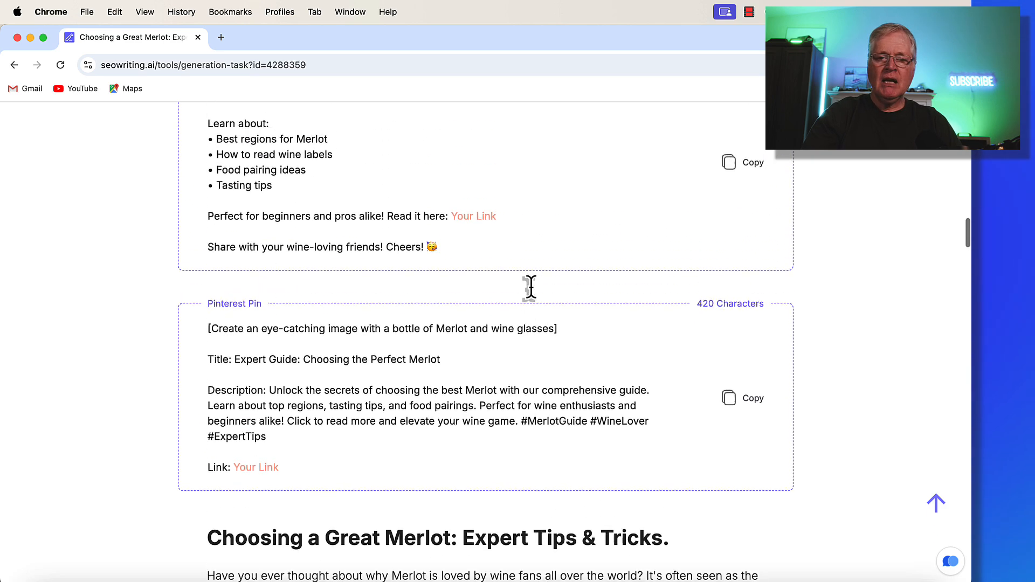
scroll("up", 3)
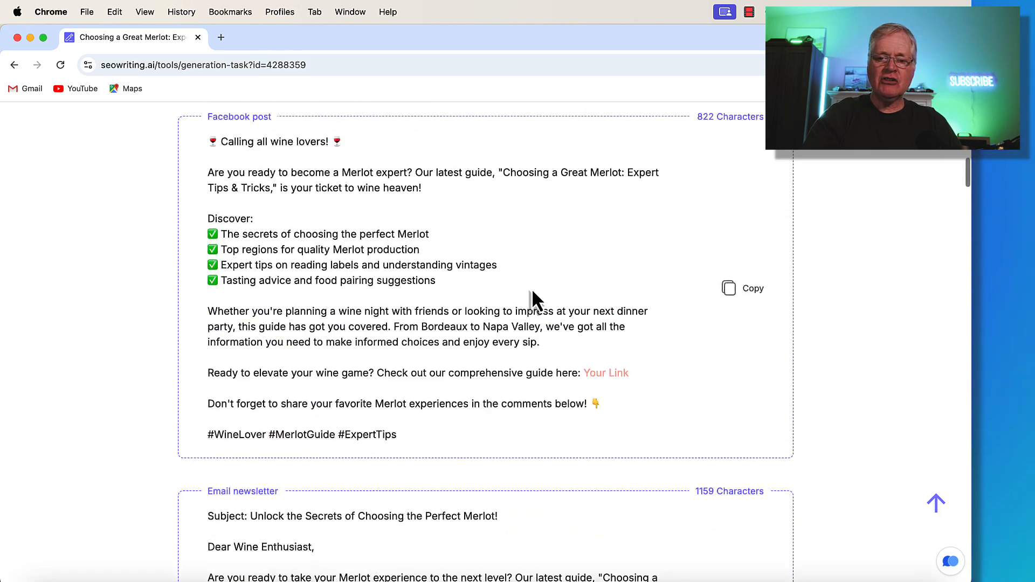
Disable Syndication so the Merlot article shows without the social post drafts
scroll("up", 3)
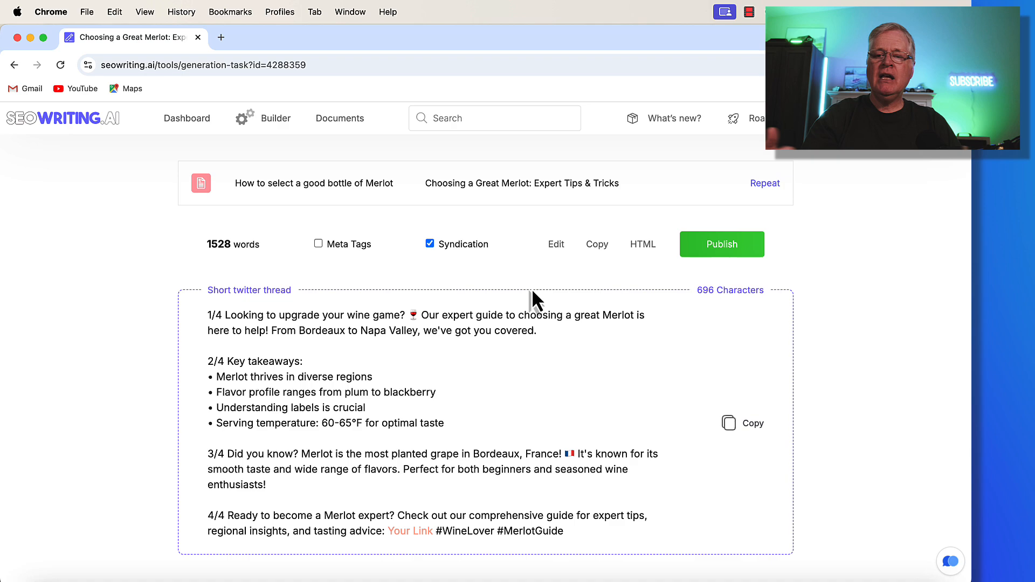
mouse_move(643, 346)
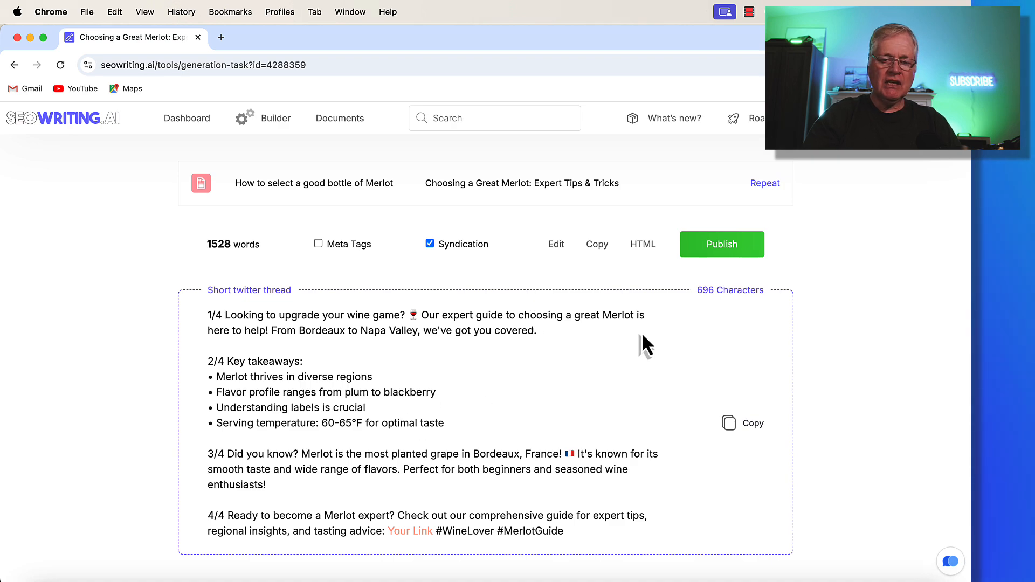
mouse_move(637, 396)
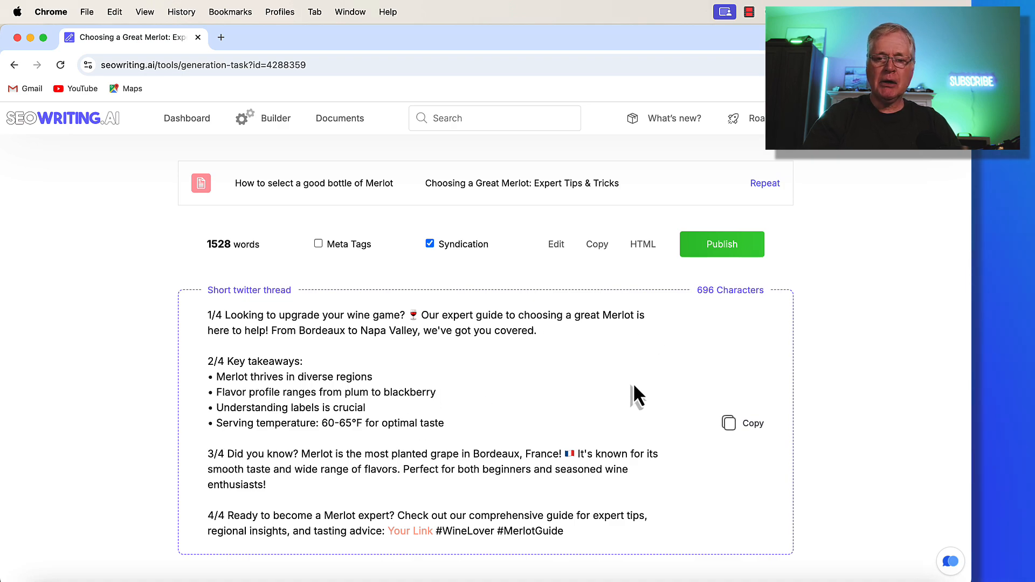
left_click(429, 243)
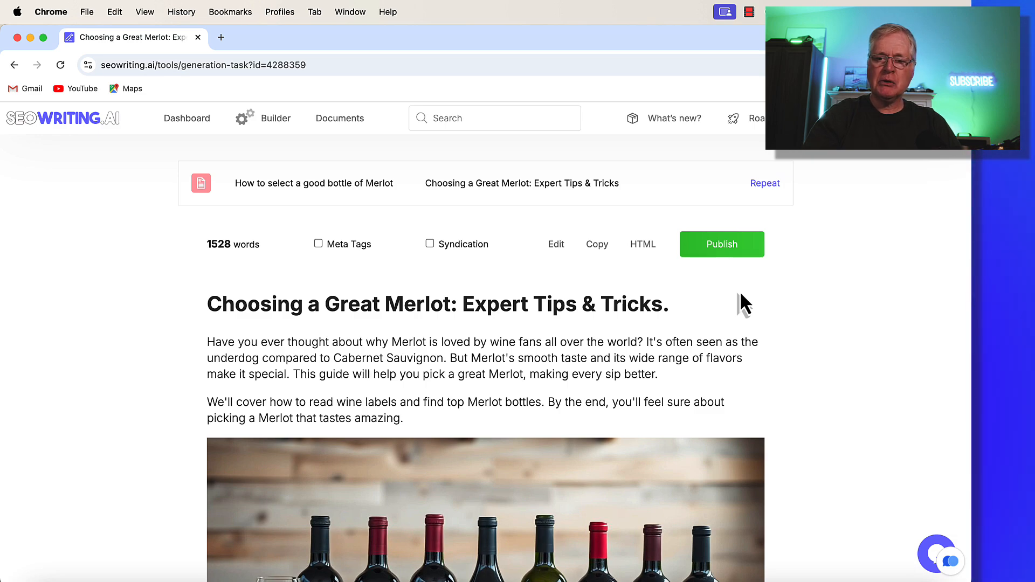
Repeat generation to reopen the Merlot article's 1-Click Blog Post form at its Syndication settings
left_click(764, 184)
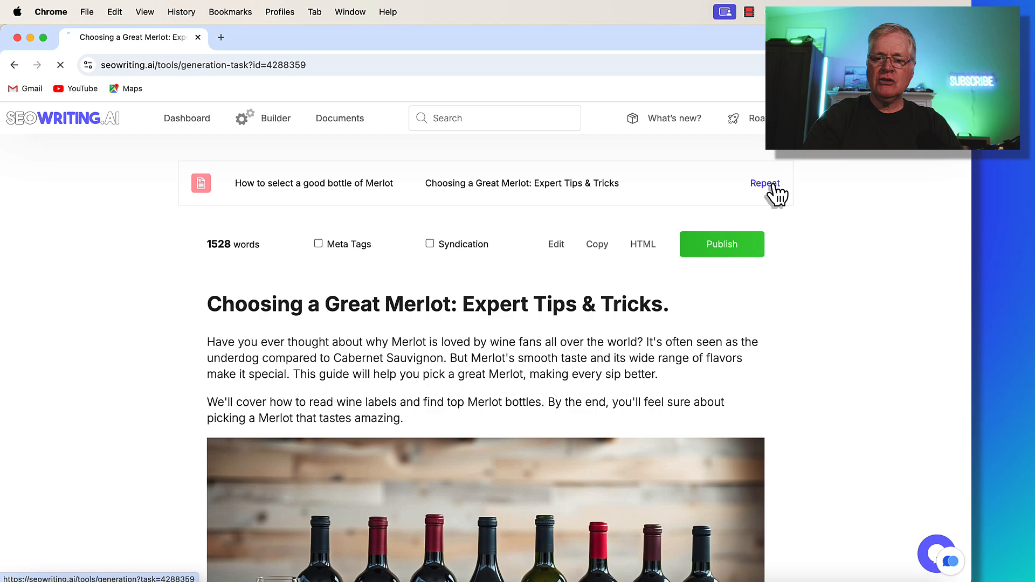
left_click(764, 184)
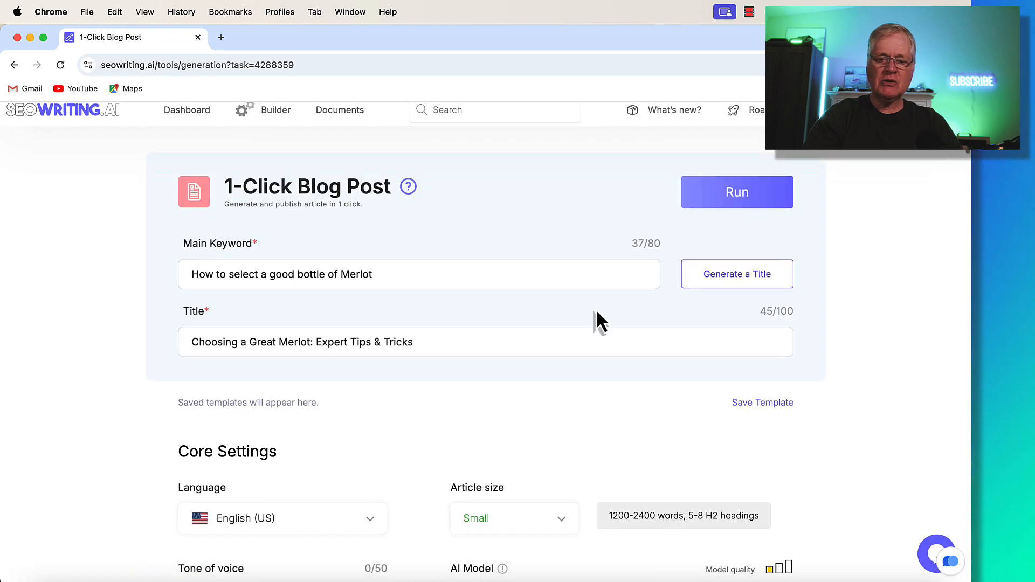
scroll("down", 3)
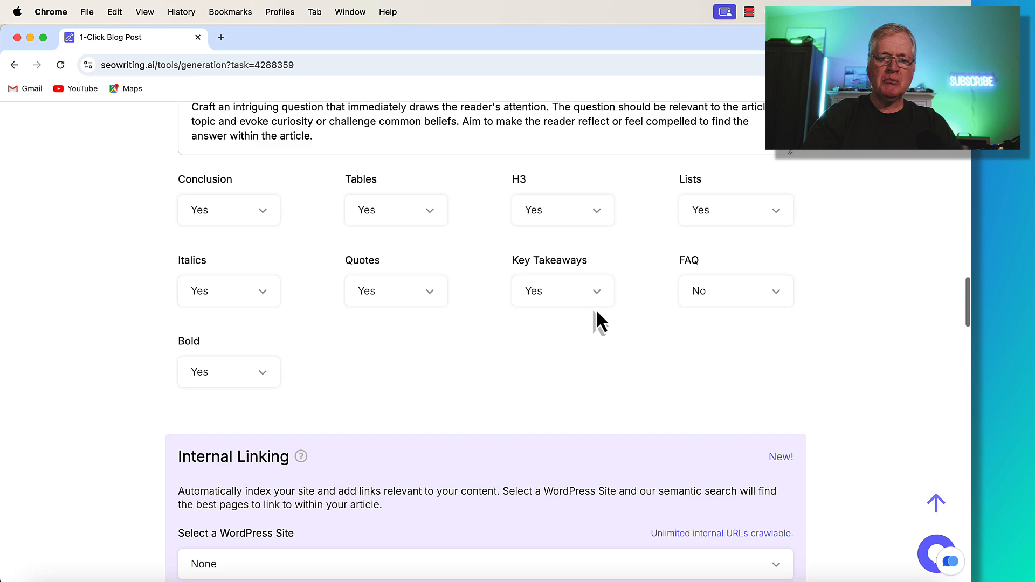
scroll("down", 3)
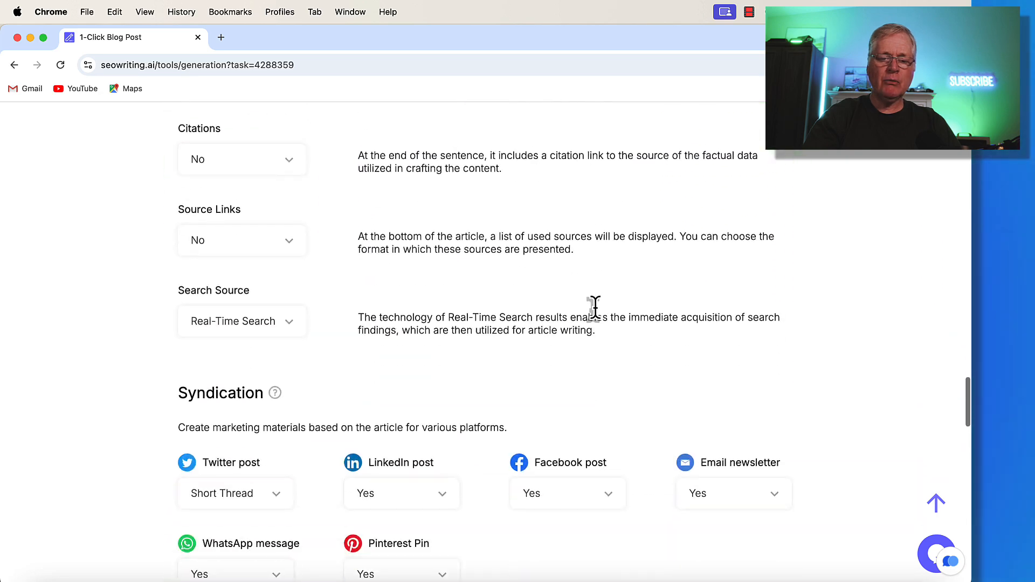
scroll("down", 3)
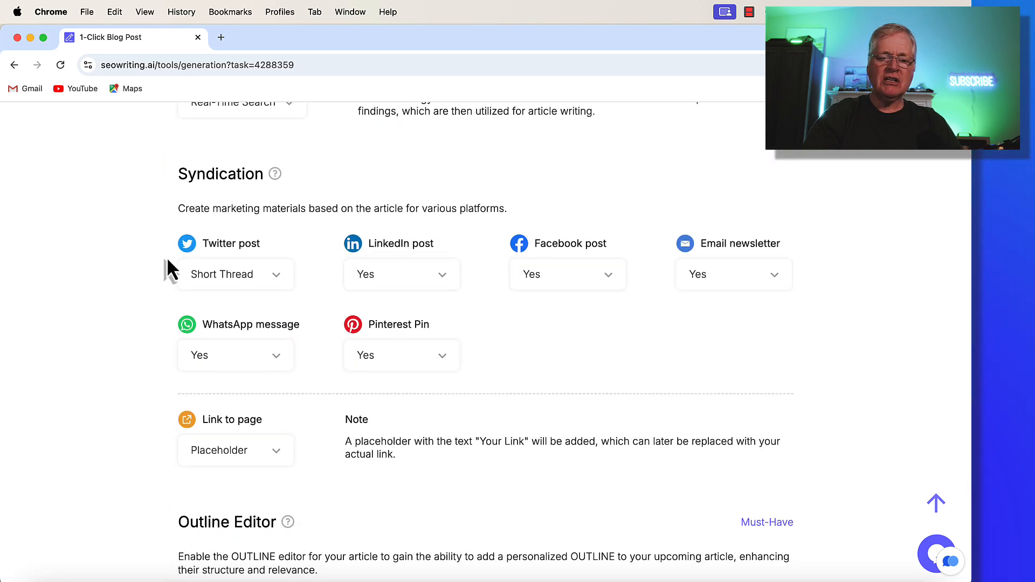
mouse_move(349, 211)
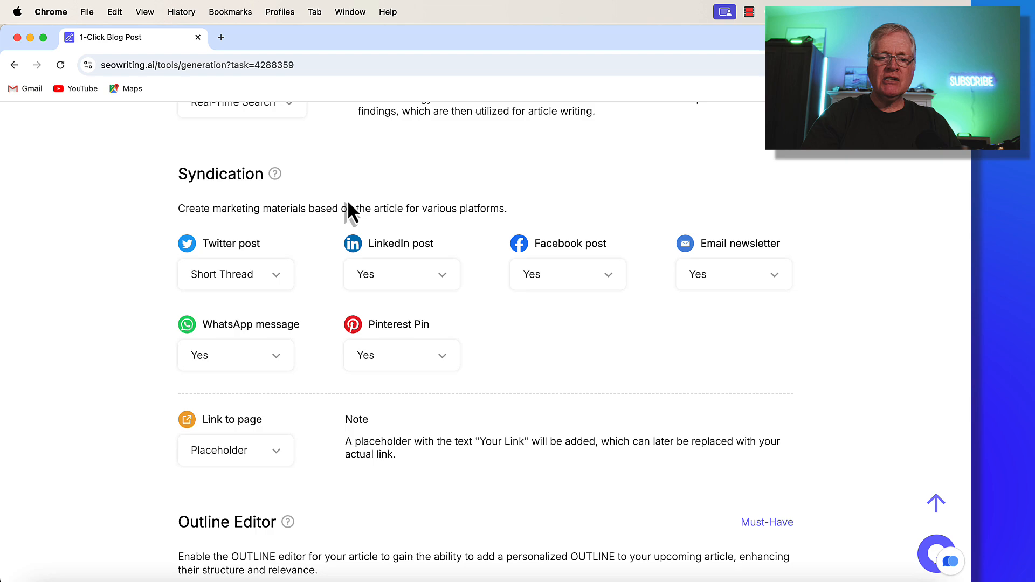
mouse_move(804, 204)
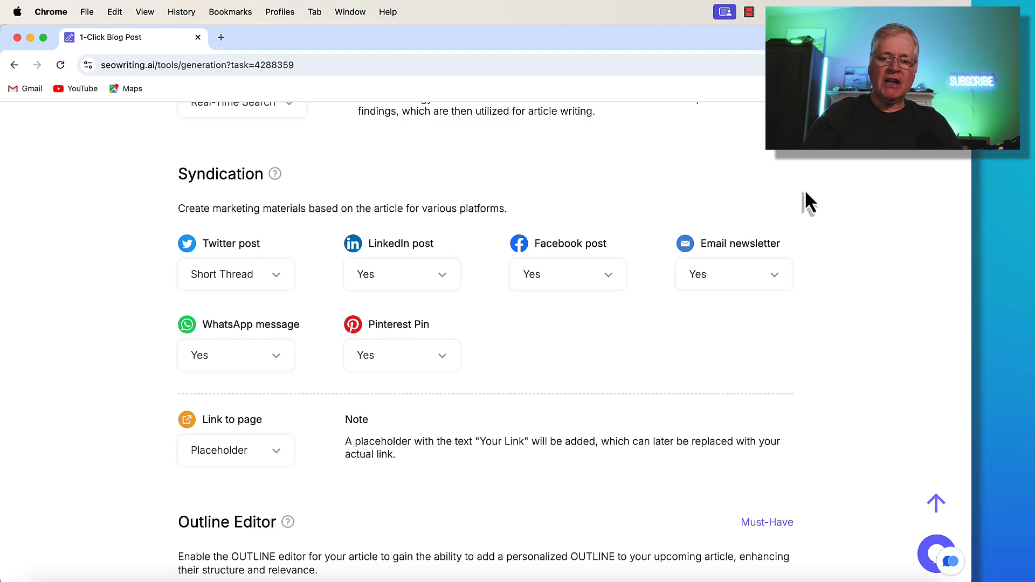
mouse_move(525, 463)
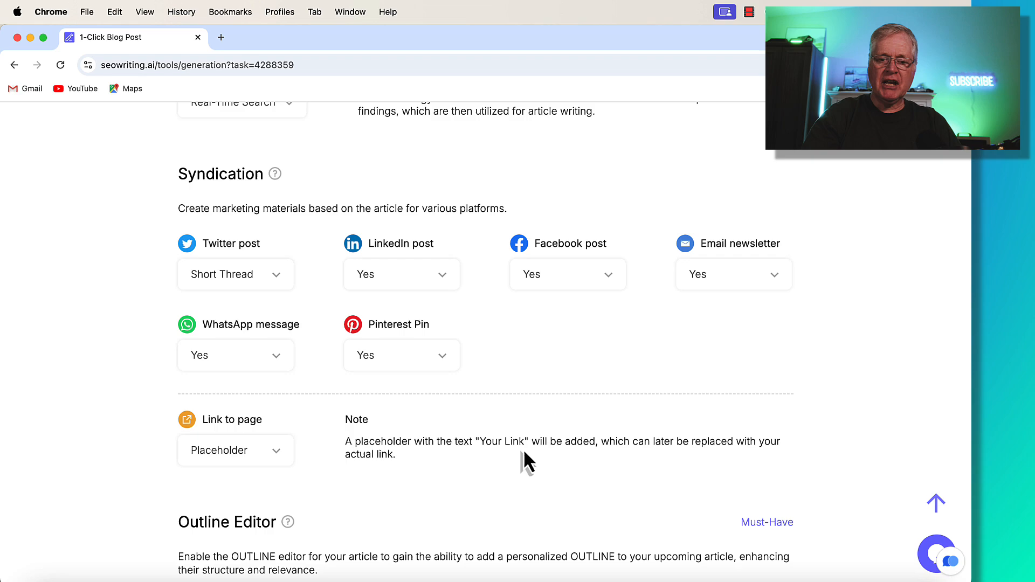
mouse_move(557, 376)
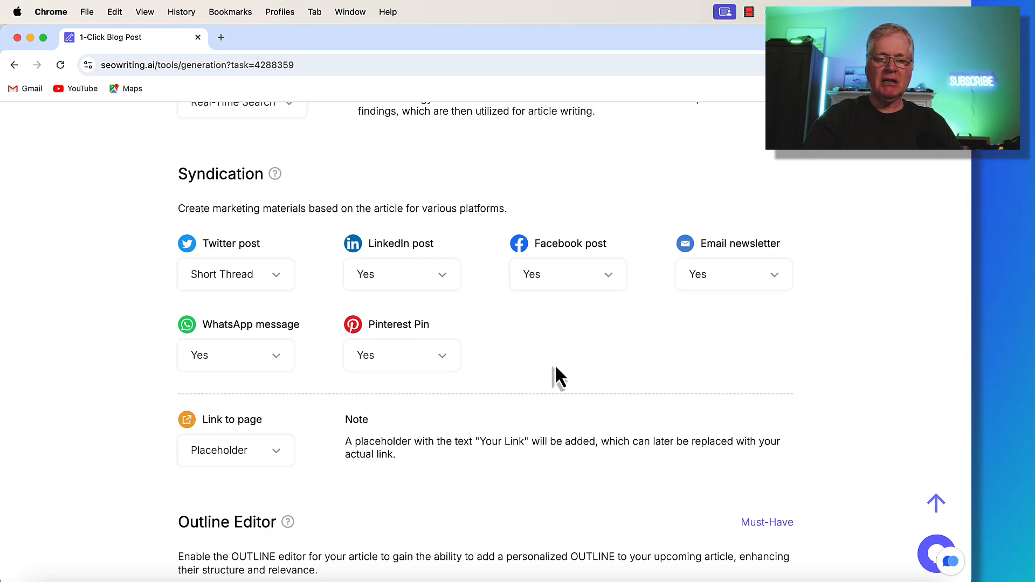
mouse_move(537, 370)
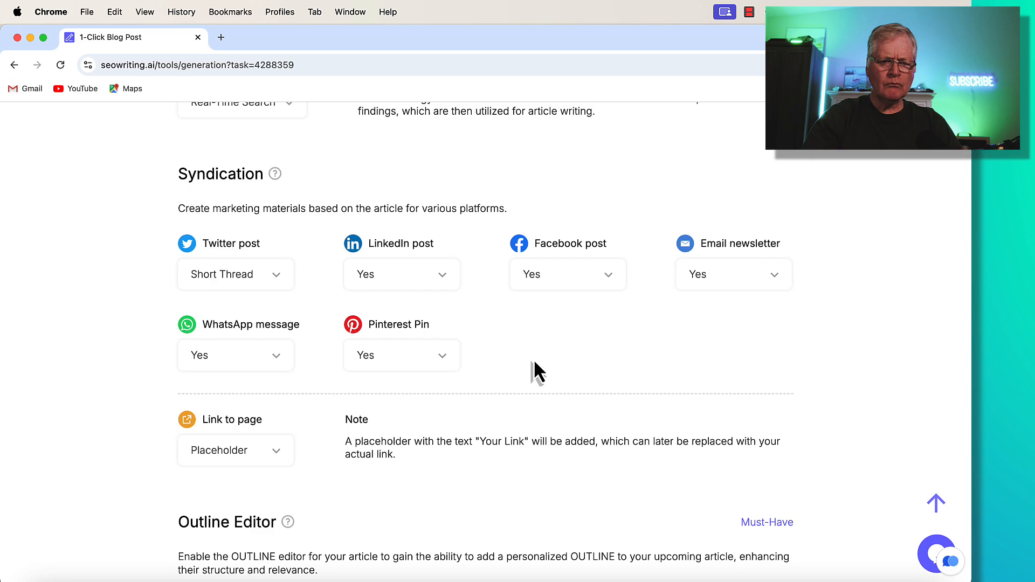
mouse_move(278, 289)
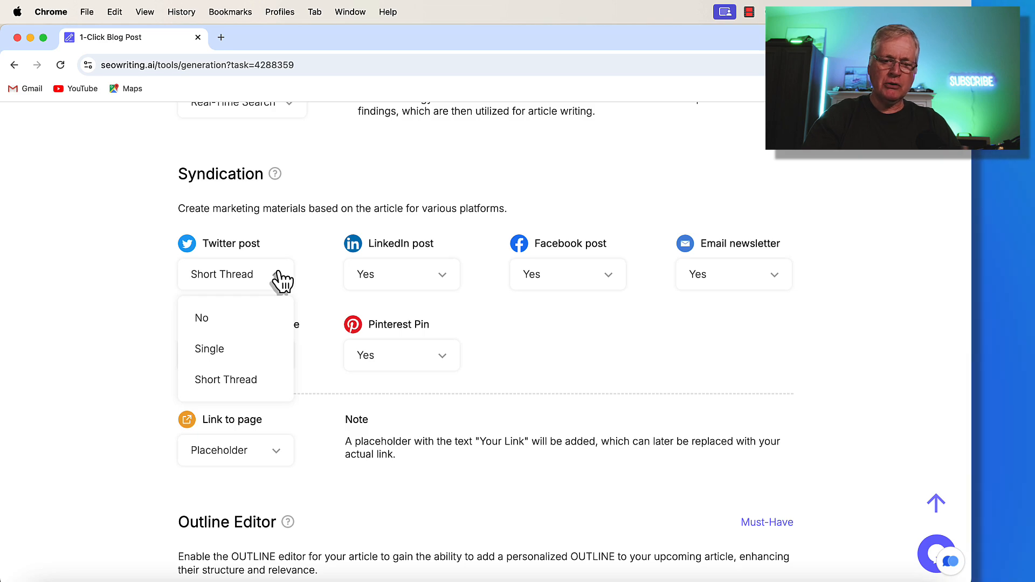
mouse_move(441, 284)
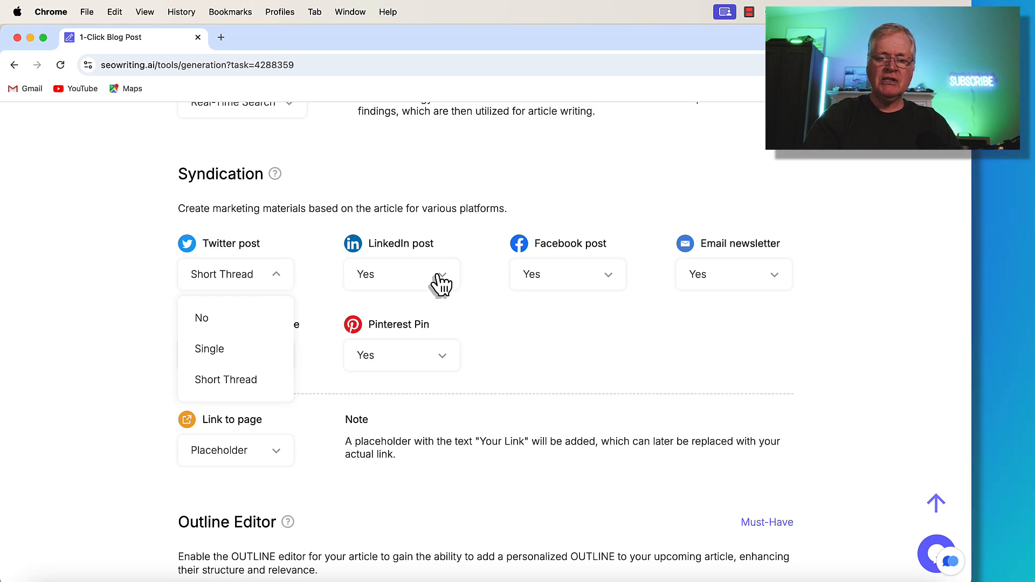
left_click(400, 273)
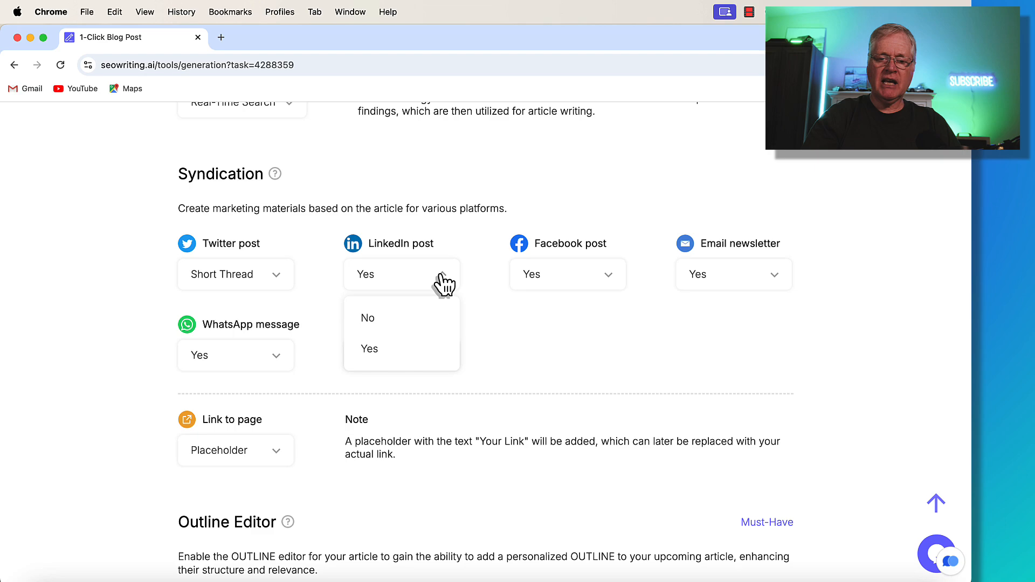
left_click(566, 274)
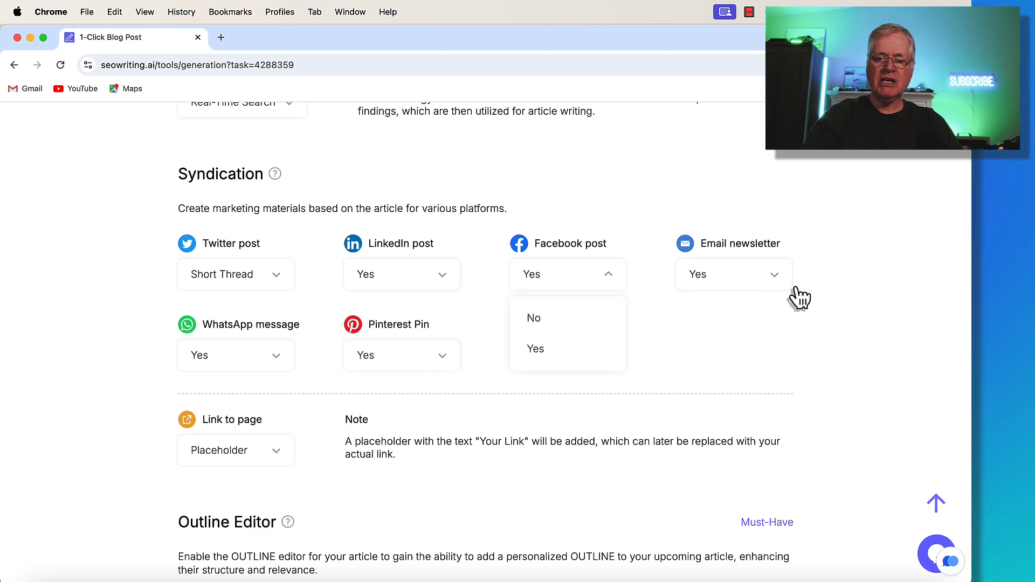
left_click(733, 273)
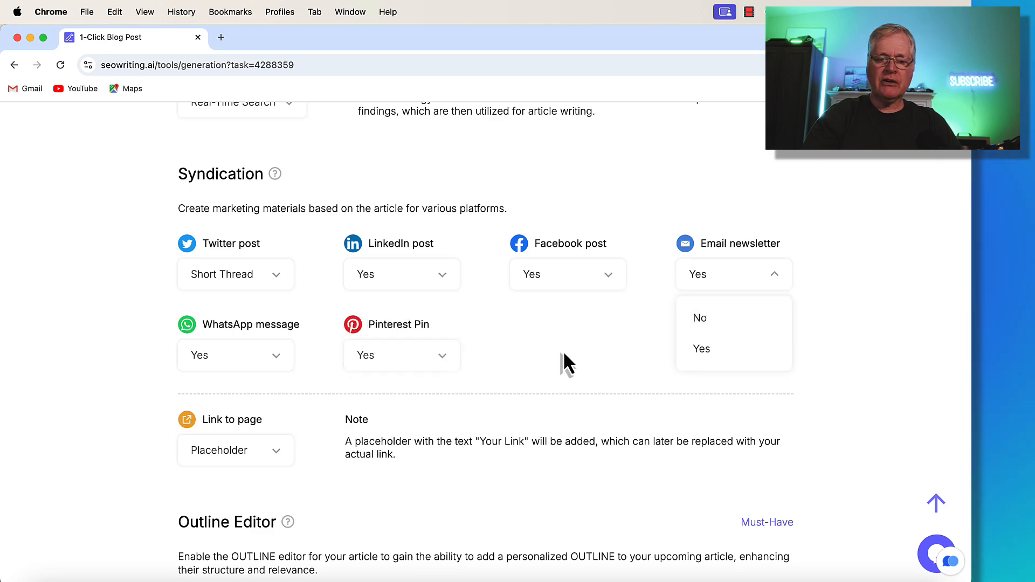
left_click(235, 355)
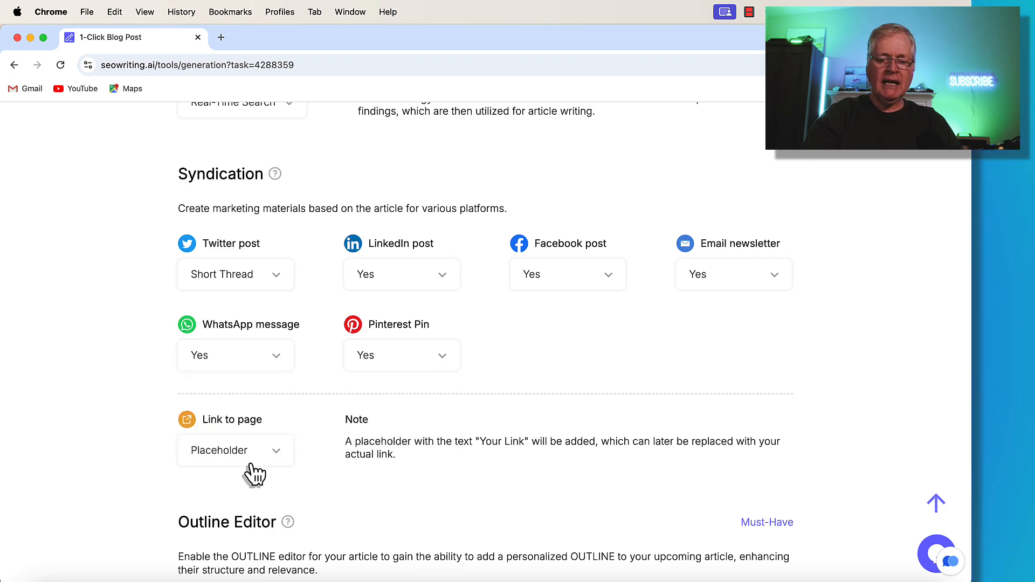
scroll("down", 3)
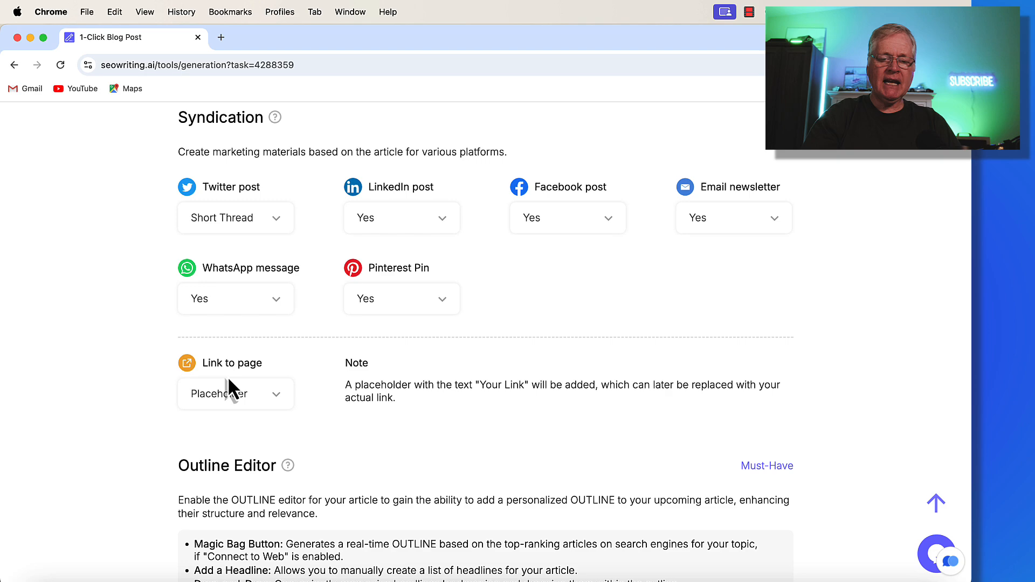
mouse_move(282, 402)
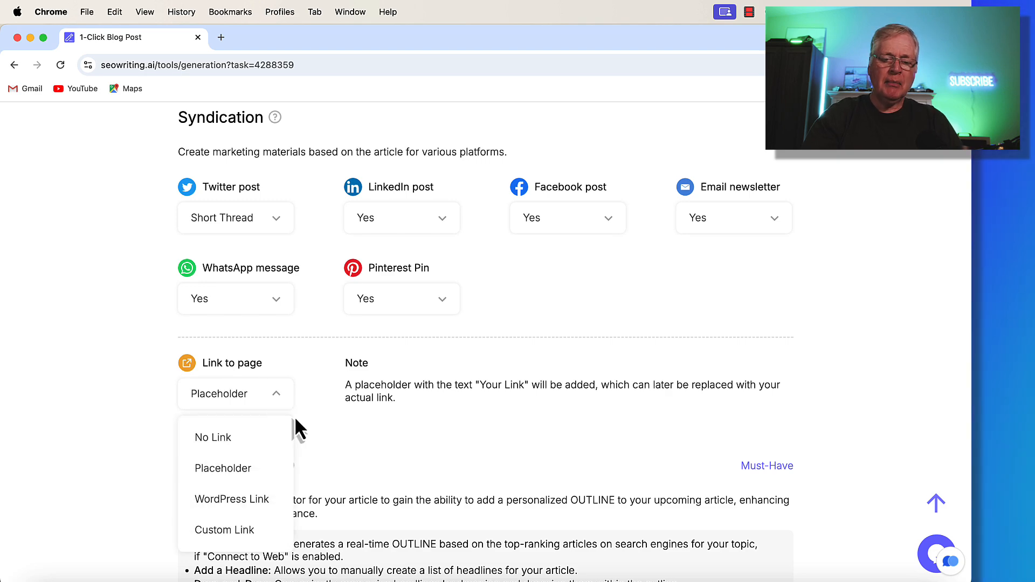
mouse_move(232, 499)
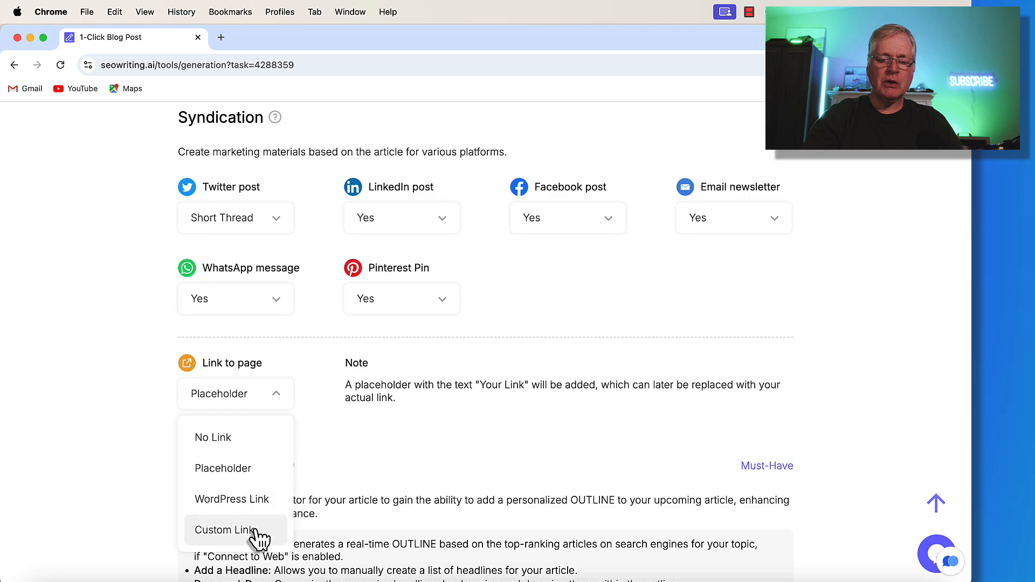
mouse_move(258, 476)
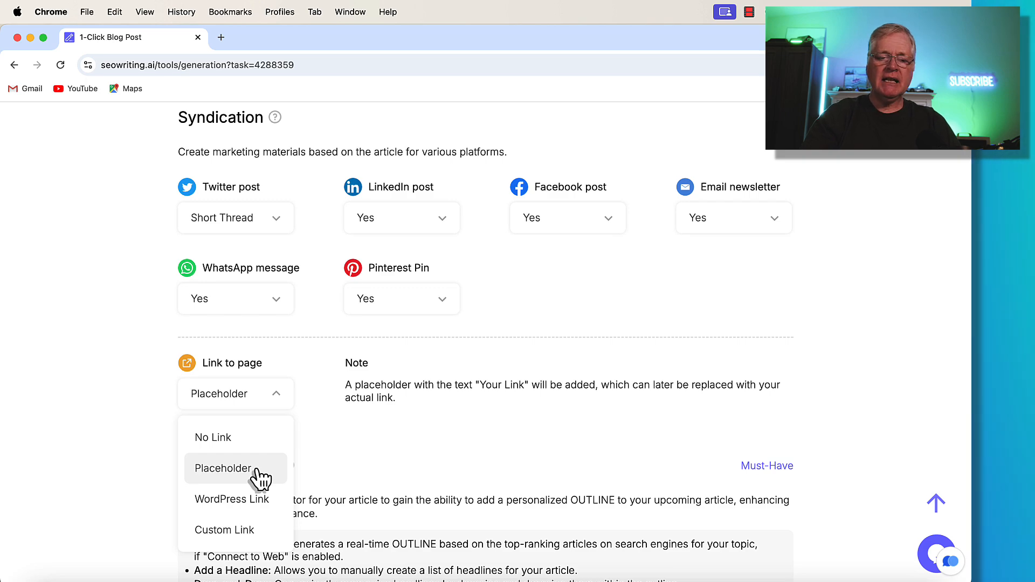
left_click(223, 468)
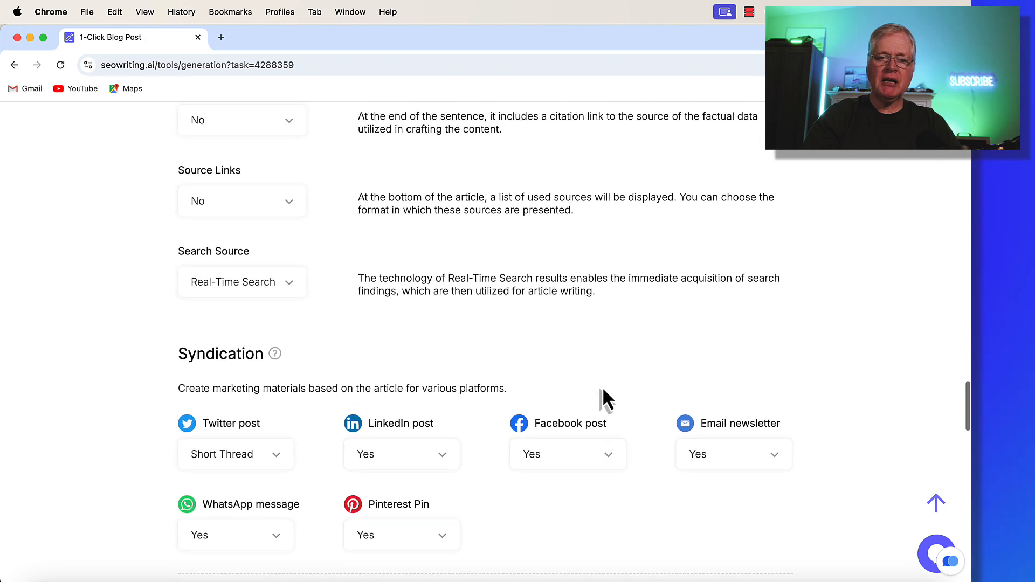
Scroll the form back up to the Media Hub image and video settings
scroll("up", 3)
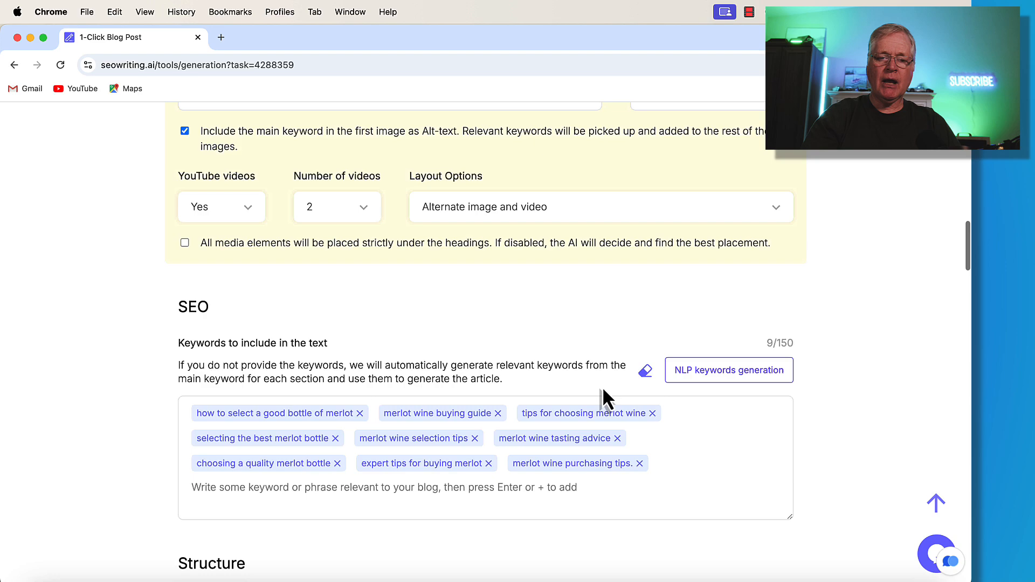
scroll("up", 3)
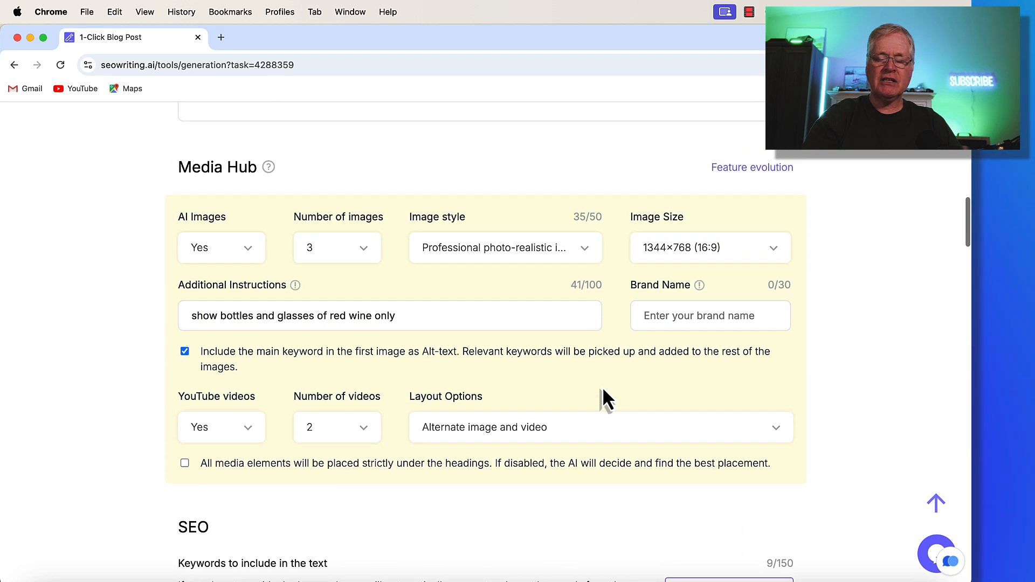
mouse_move(578, 362)
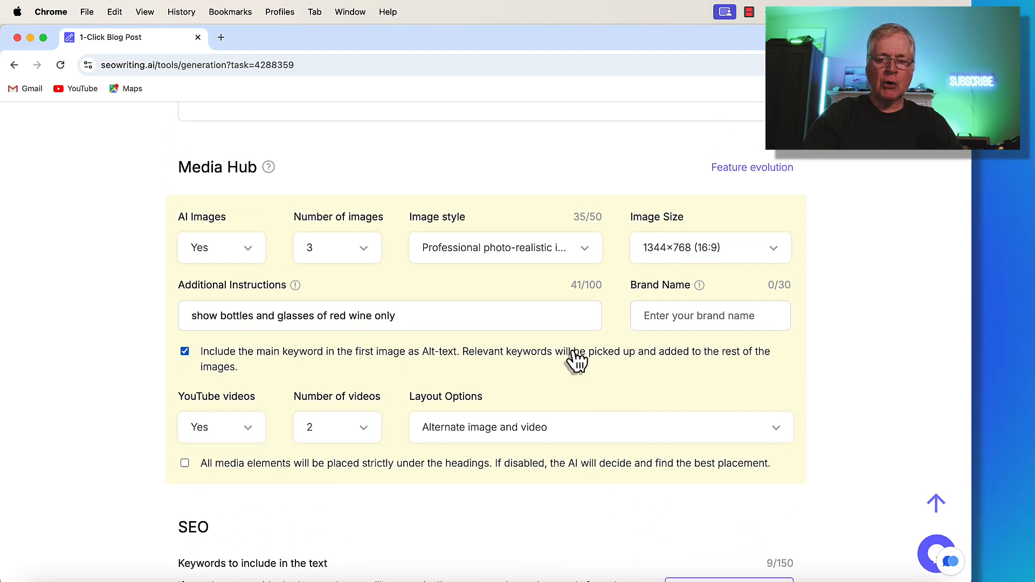
mouse_move(374, 311)
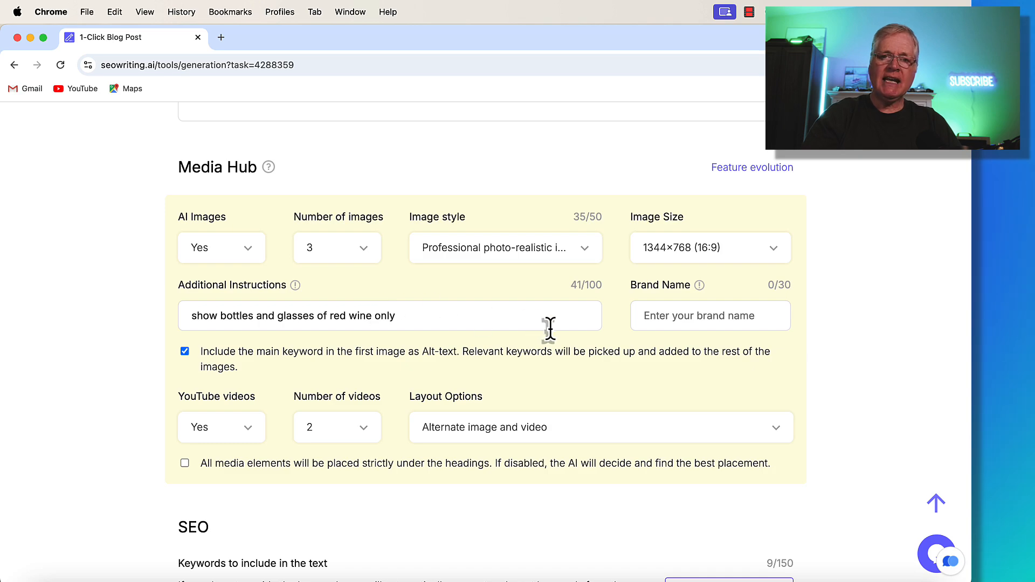
mouse_move(396, 307)
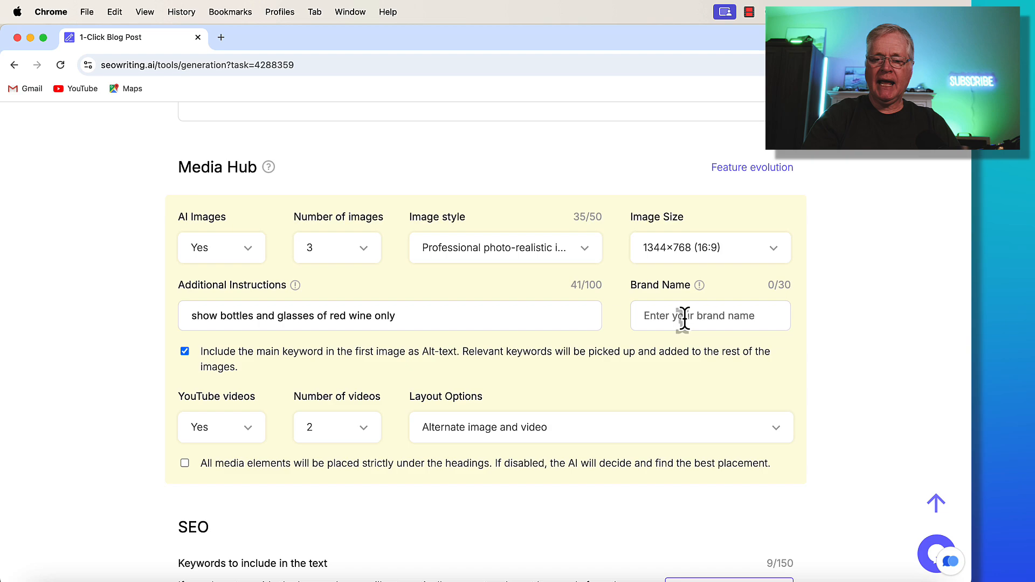
mouse_move(689, 349)
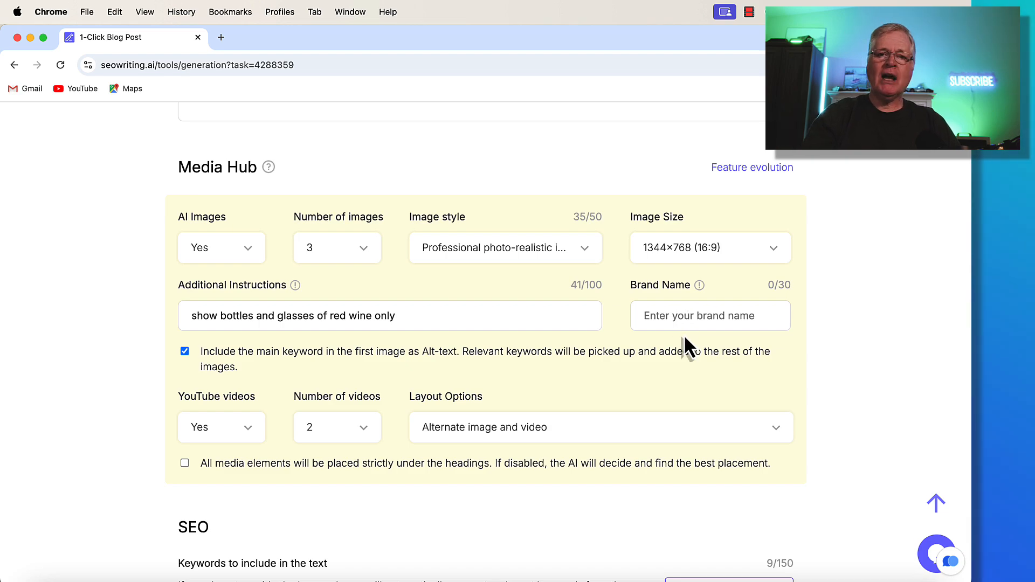
mouse_move(675, 327)
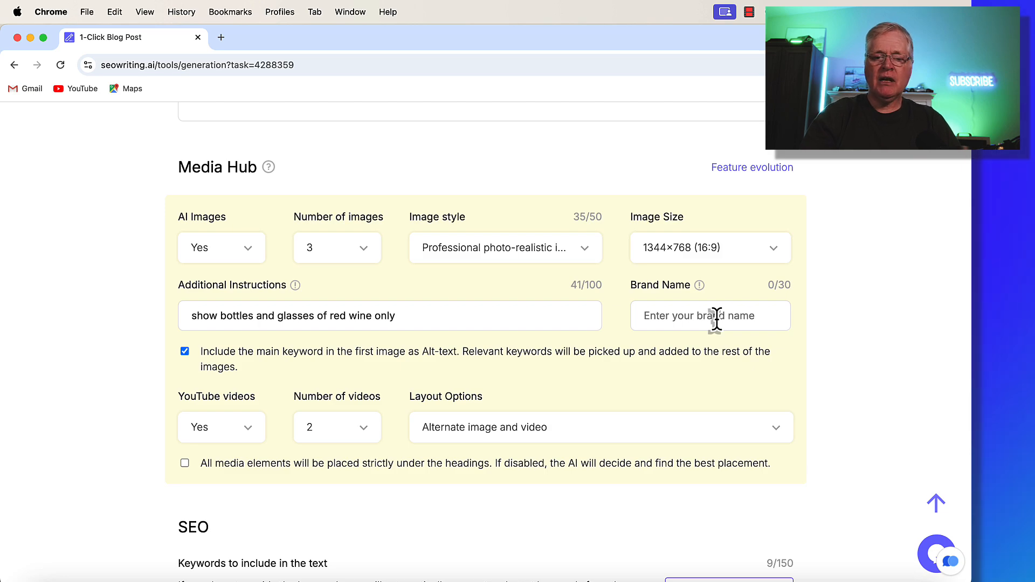
mouse_move(476, 348)
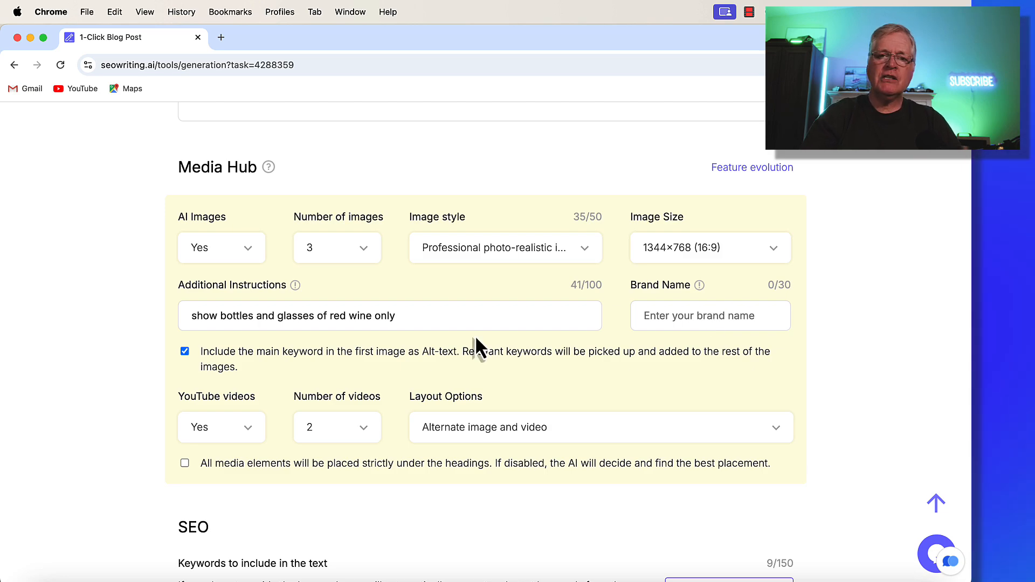